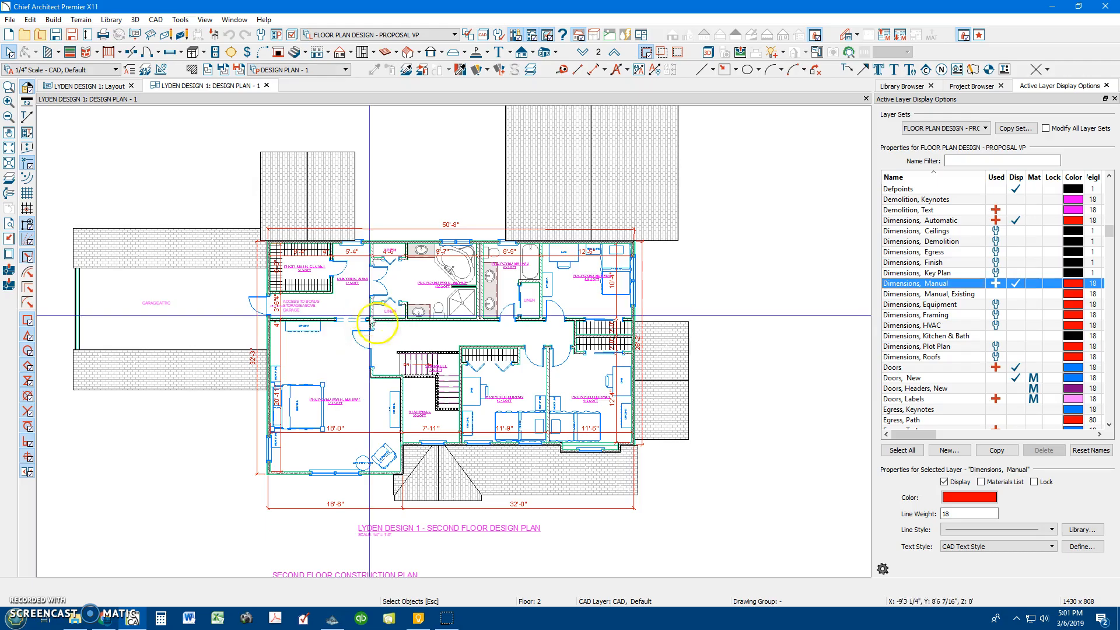
pyautogui.moveTo(286, 179)
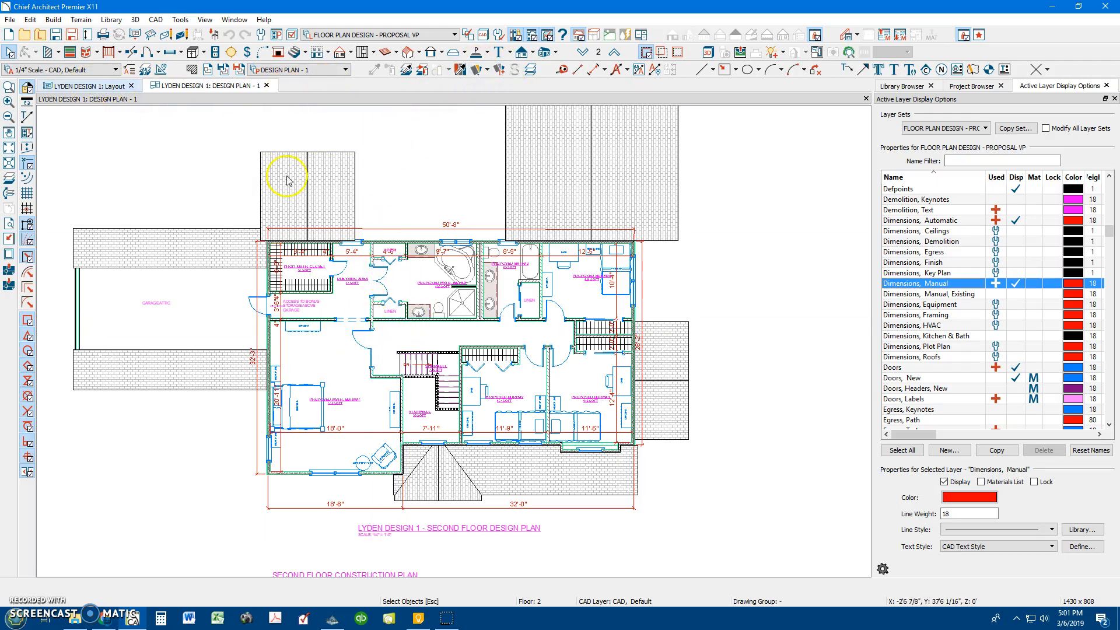
pyautogui.moveTo(416, 216)
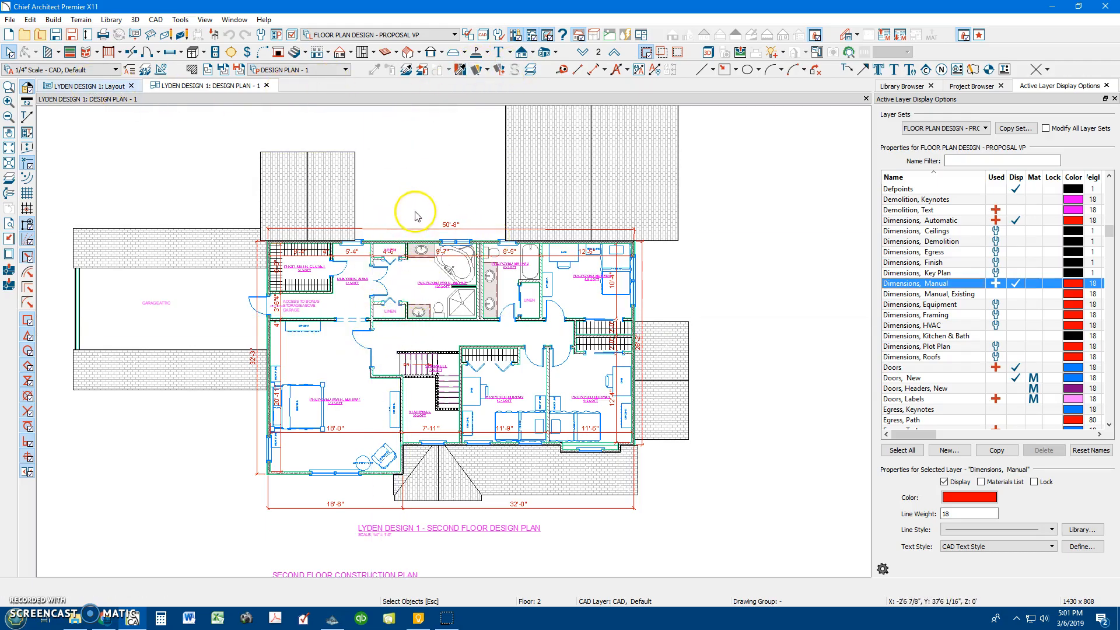
pyautogui.moveTo(401, 237)
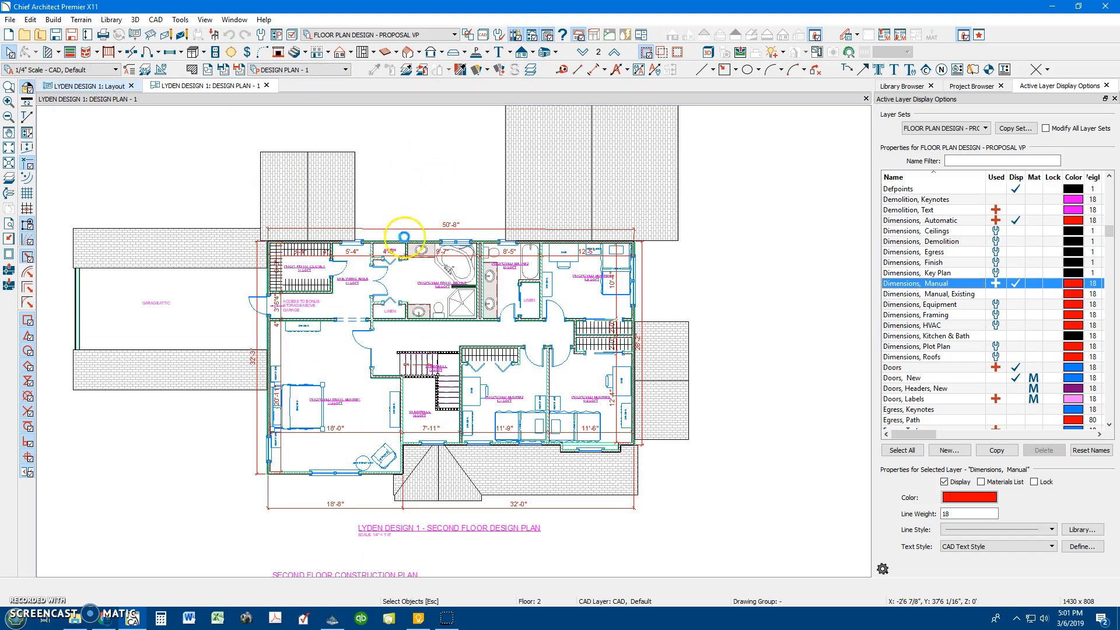
# Step: Show the LYDEN DESIGN 1 layout sheet zoomed in on the front design elevation
pyautogui.click(86, 85)
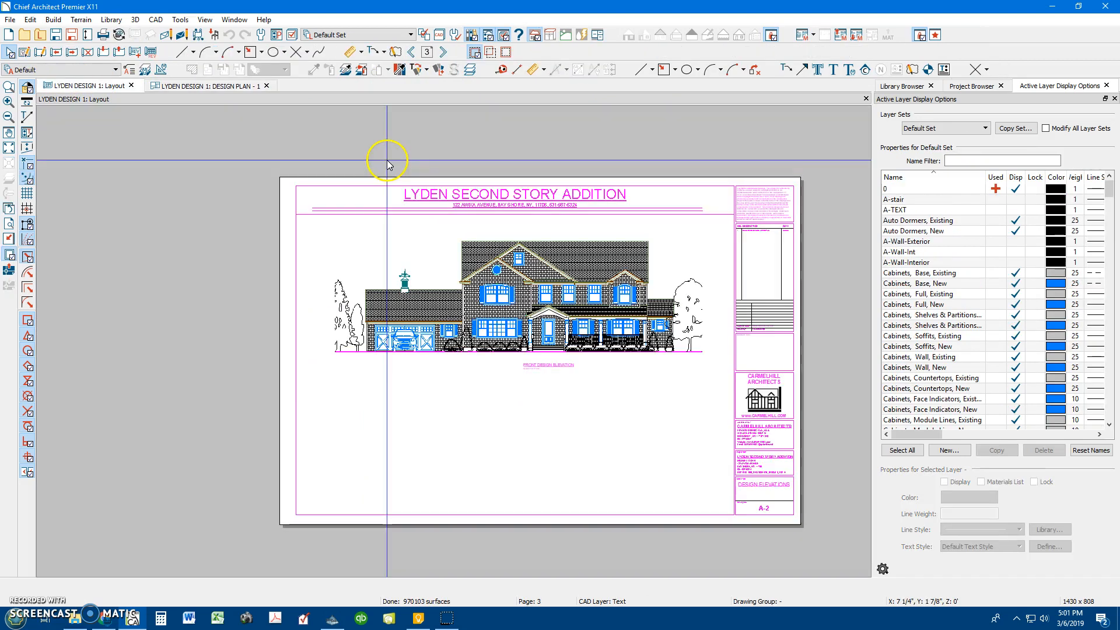
pyautogui.scroll(3)
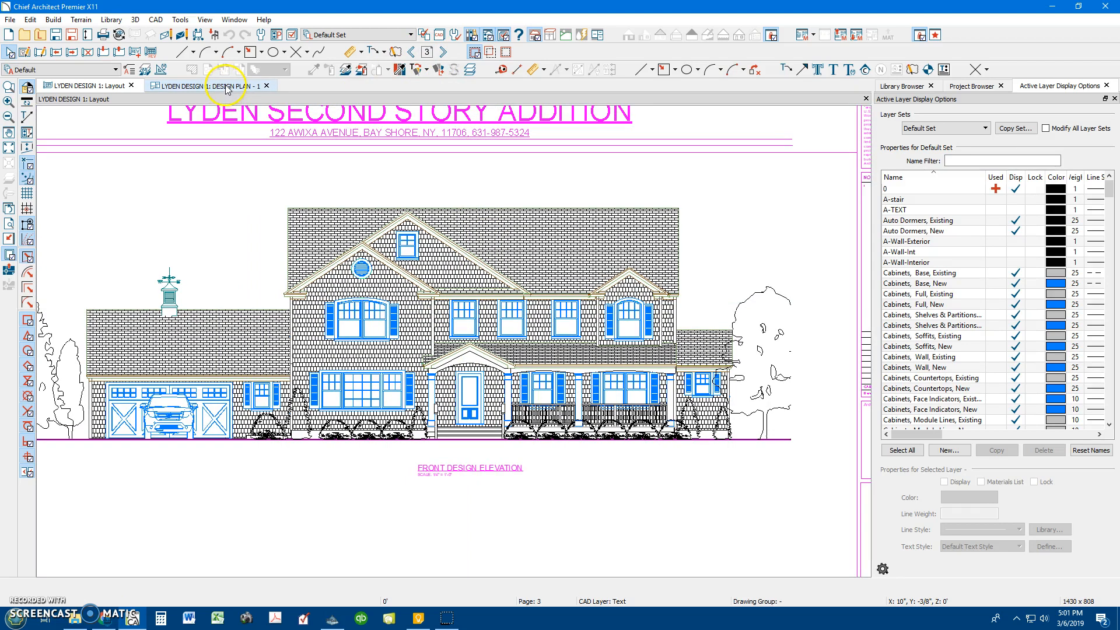
# Step: Return to the design plan and drop down to the first floor with the proposed porch
pyautogui.click(208, 85)
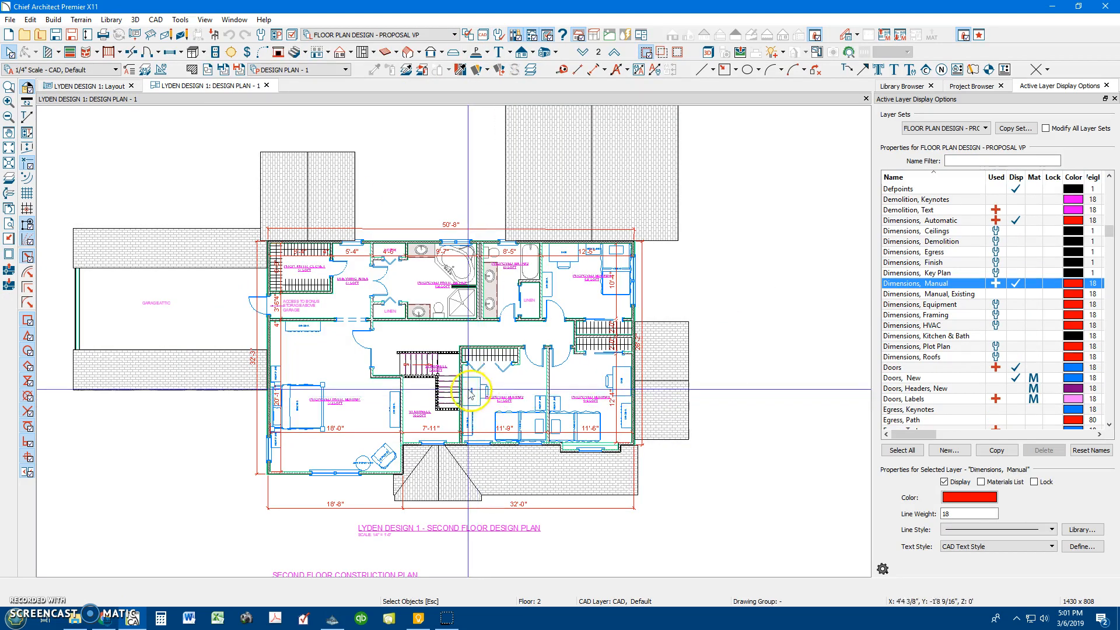
pyautogui.click(573, 51)
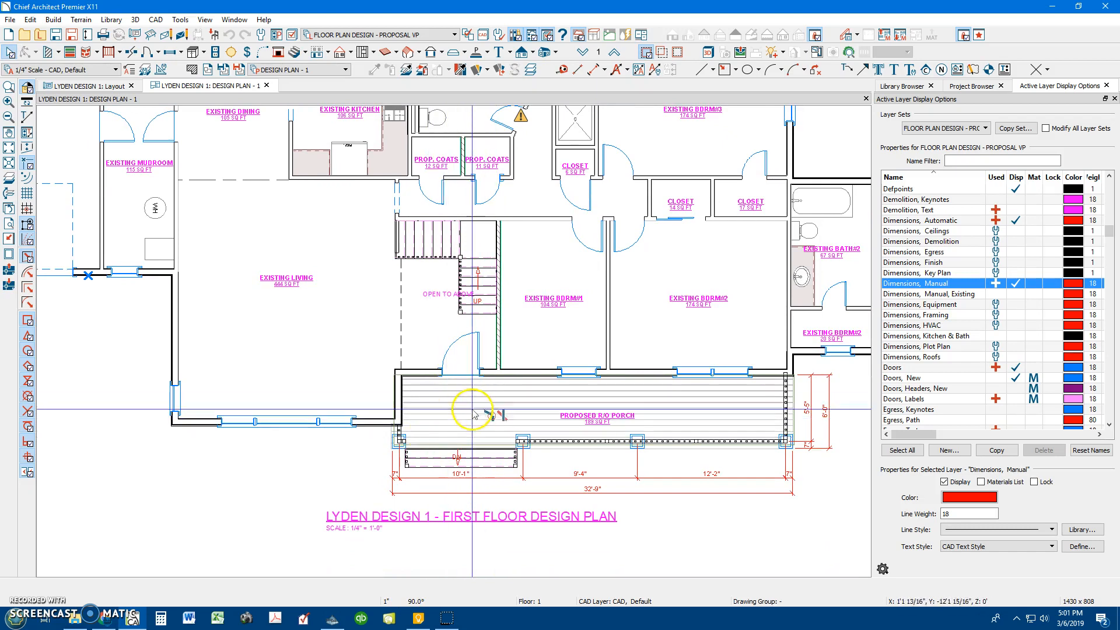
pyautogui.moveTo(446, 435)
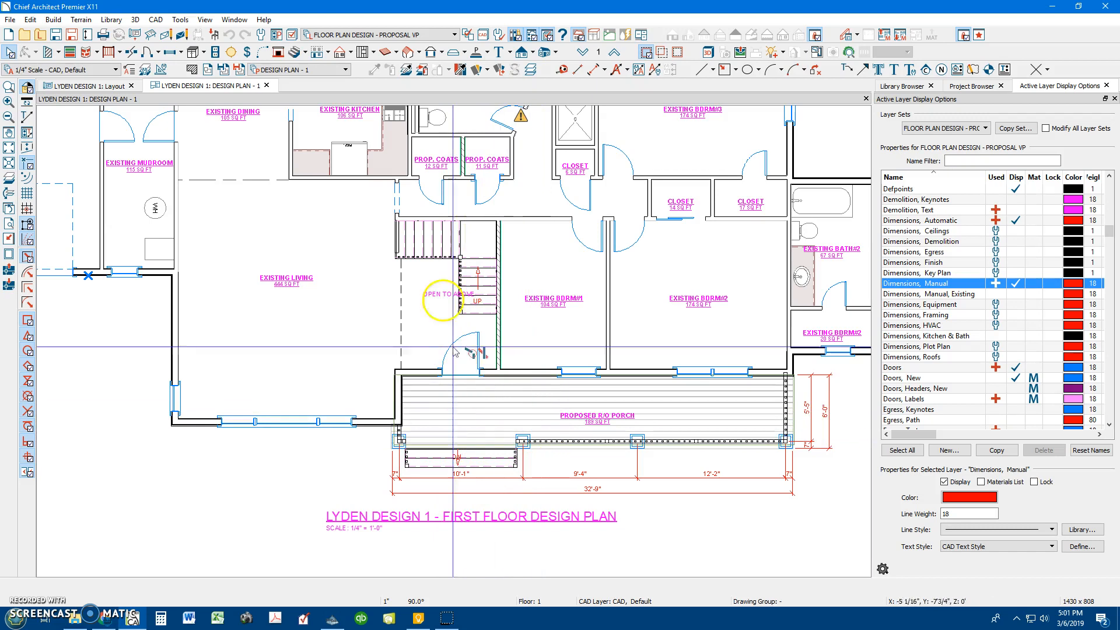
pyautogui.moveTo(636, 413)
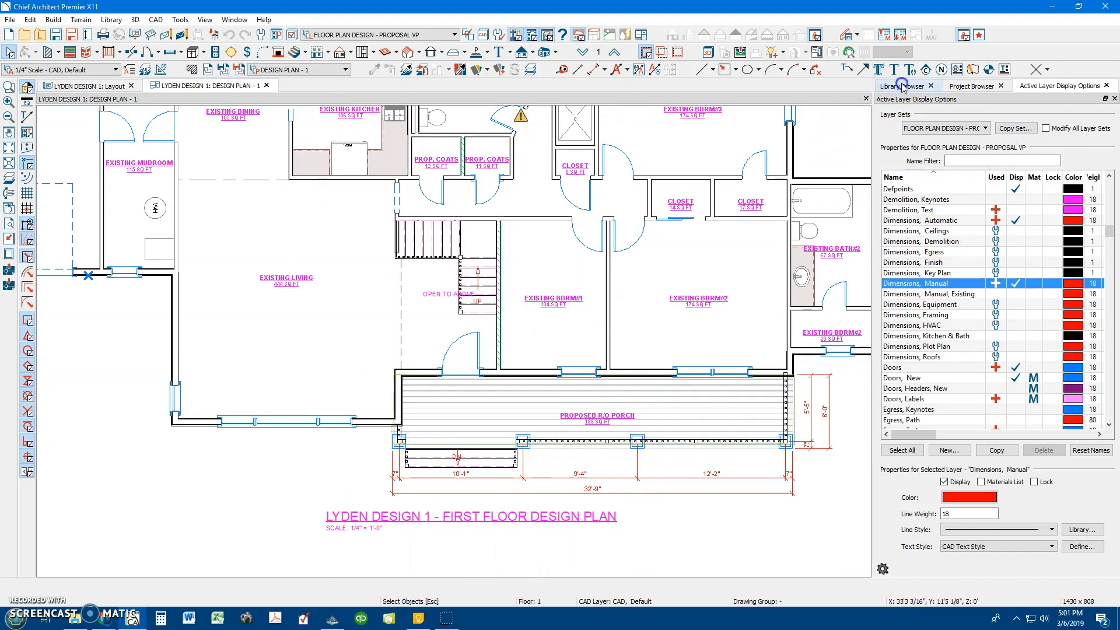
# Step: Open the CAM 1 - FRONT PERP camera from the Project Browser's 1st Floor cameras
pyautogui.click(973, 86)
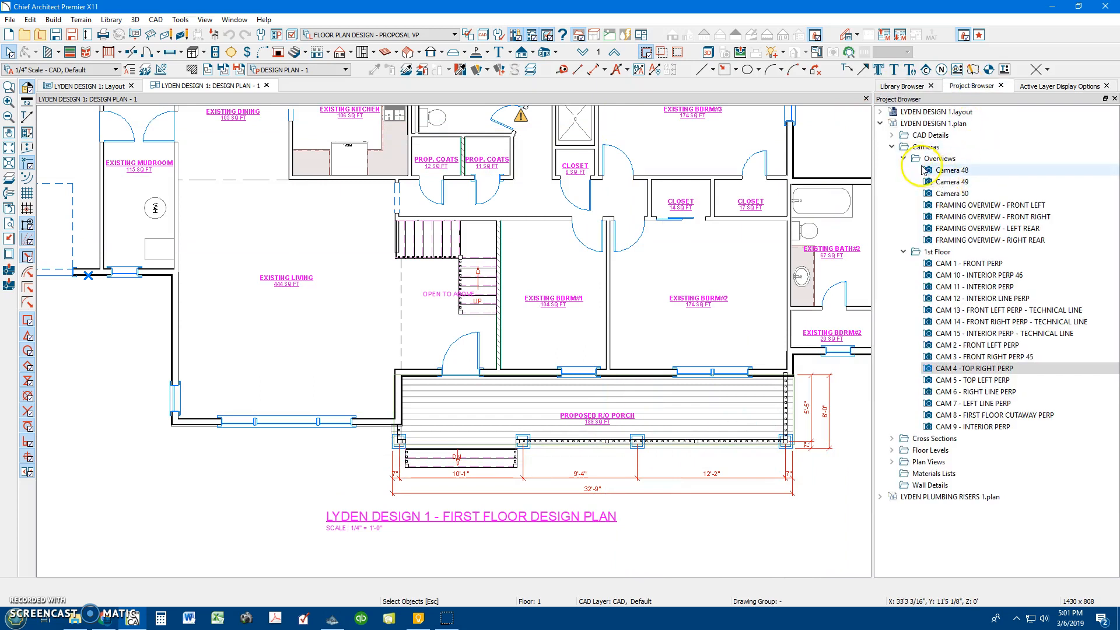
pyautogui.click(971, 263)
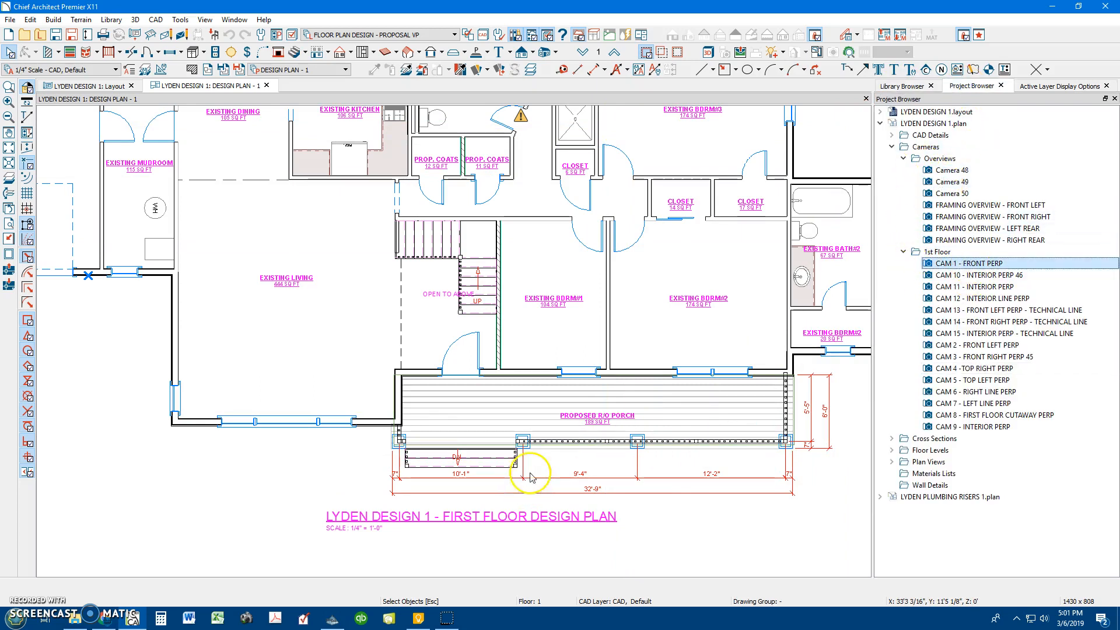
pyautogui.doubleClick(970, 263)
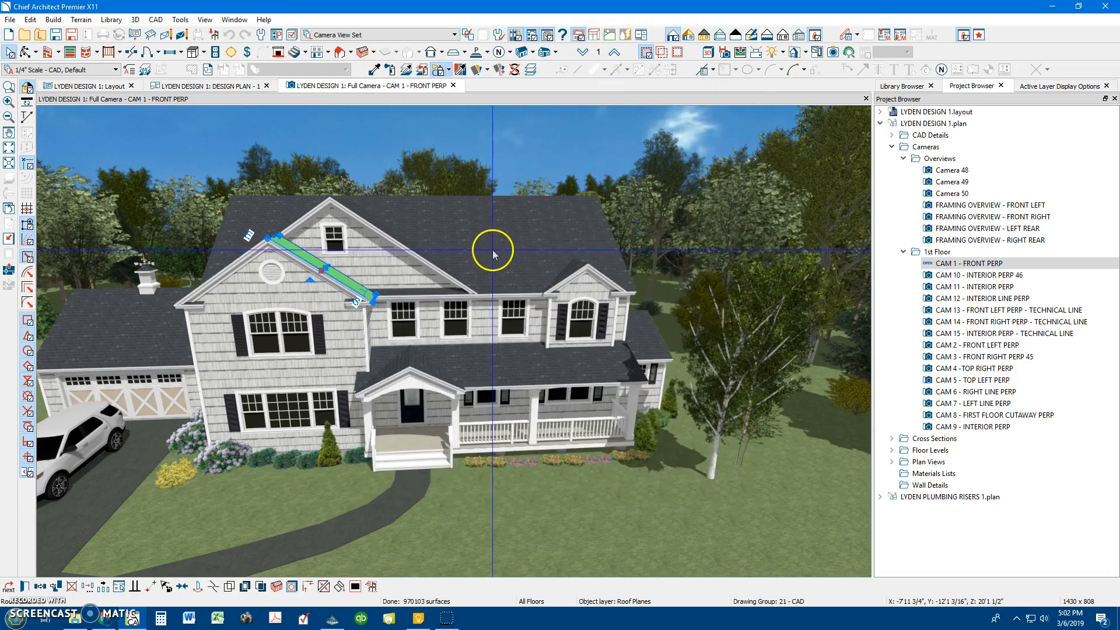
pyautogui.click(493, 254)
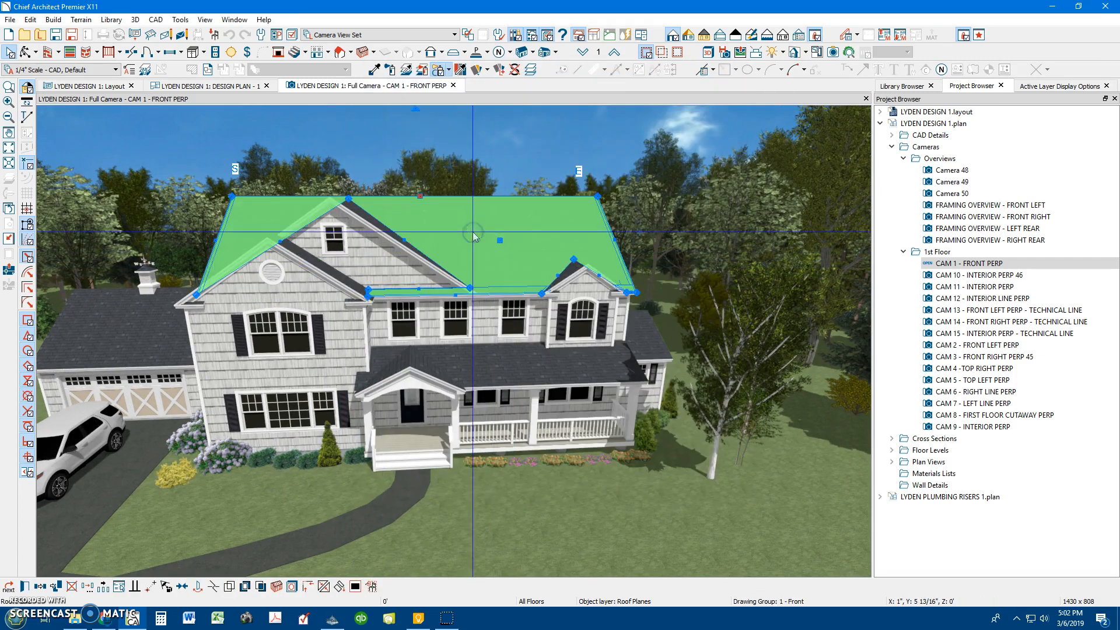
pyautogui.doubleClick(473, 236)
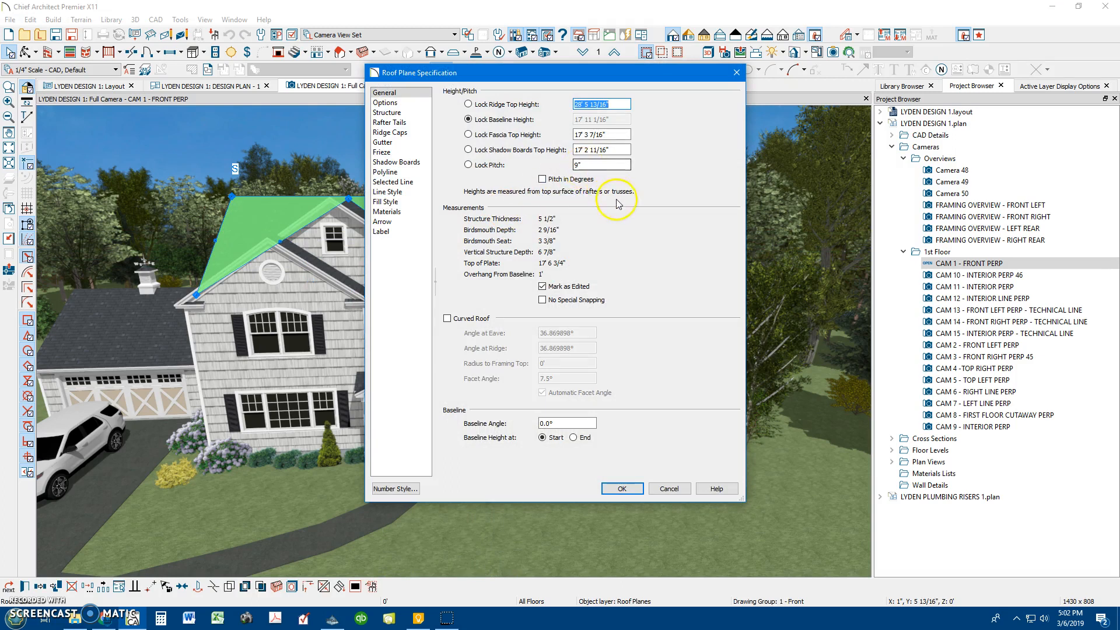
pyautogui.click(620, 489)
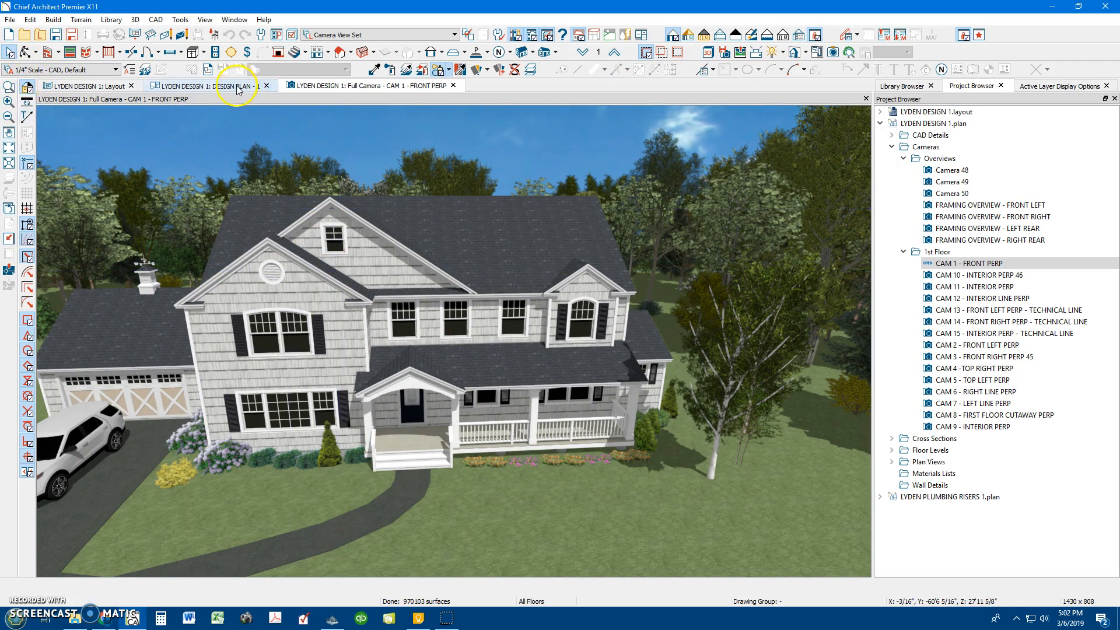
# Step: Survey the first-floor living room, kitchen, closets and bedrooms, then move up to the second floor
pyautogui.click(207, 85)
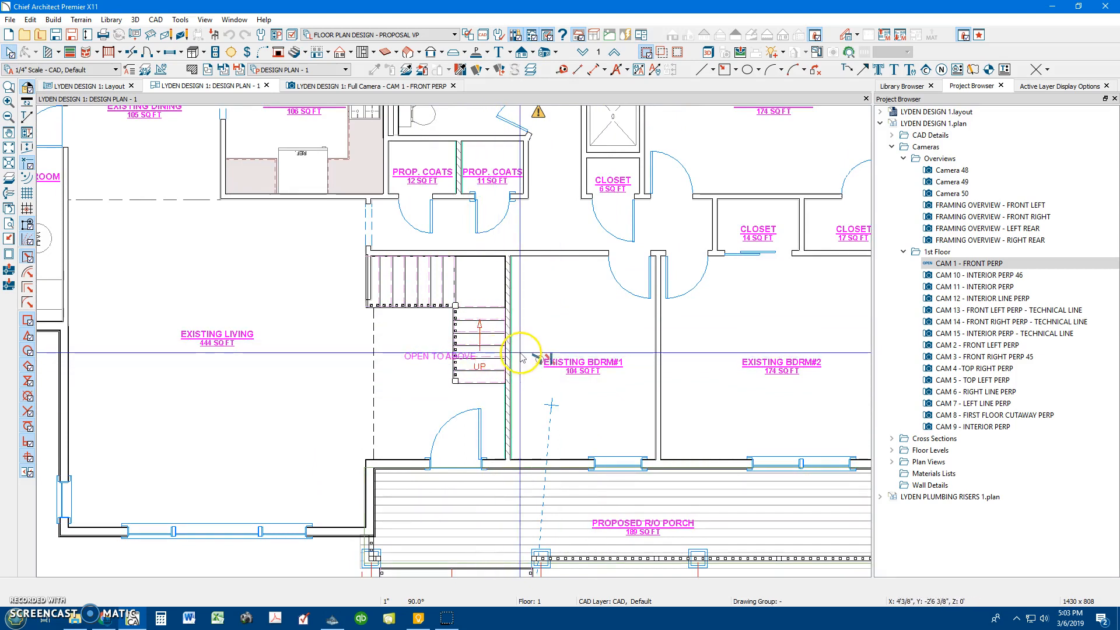
pyautogui.scroll(-3)
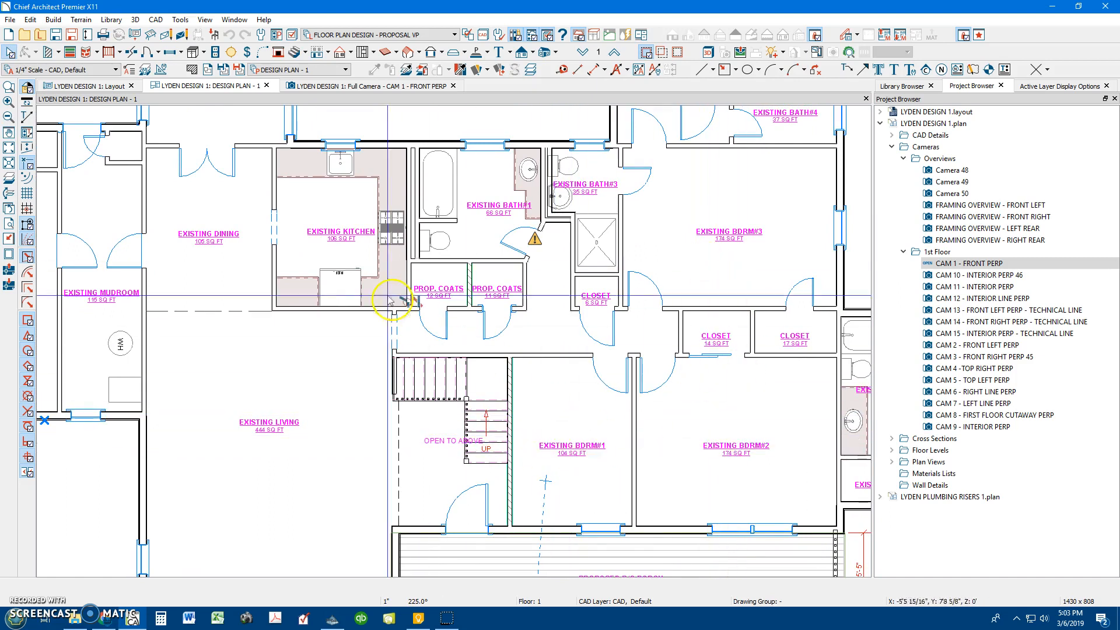
pyautogui.moveTo(443, 385)
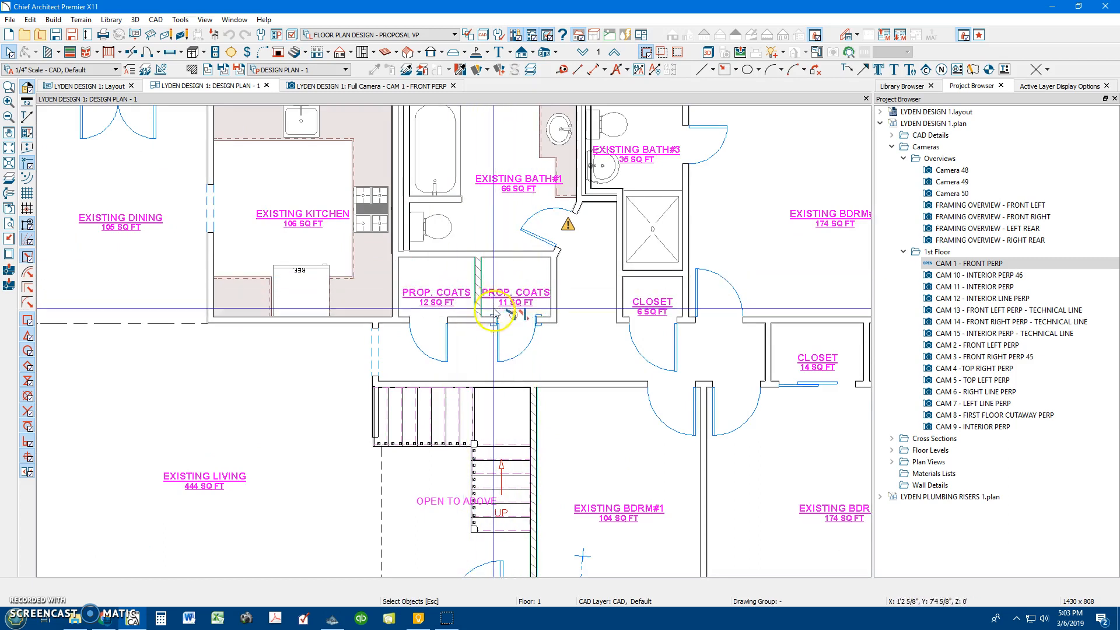
pyautogui.scroll(-3)
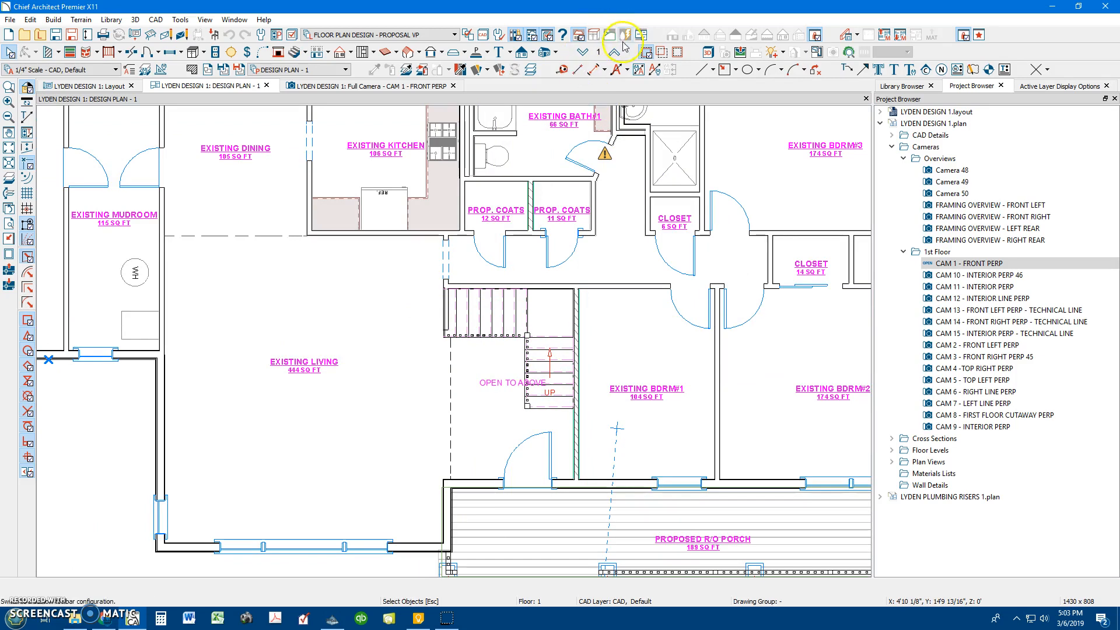
pyautogui.click(616, 46)
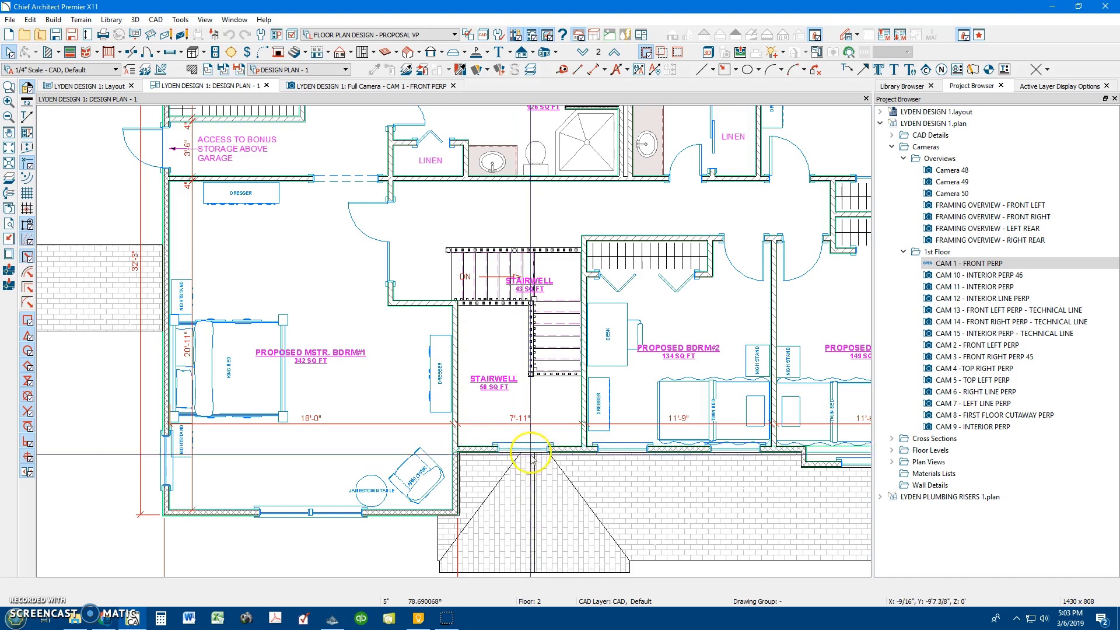
pyautogui.moveTo(530, 364)
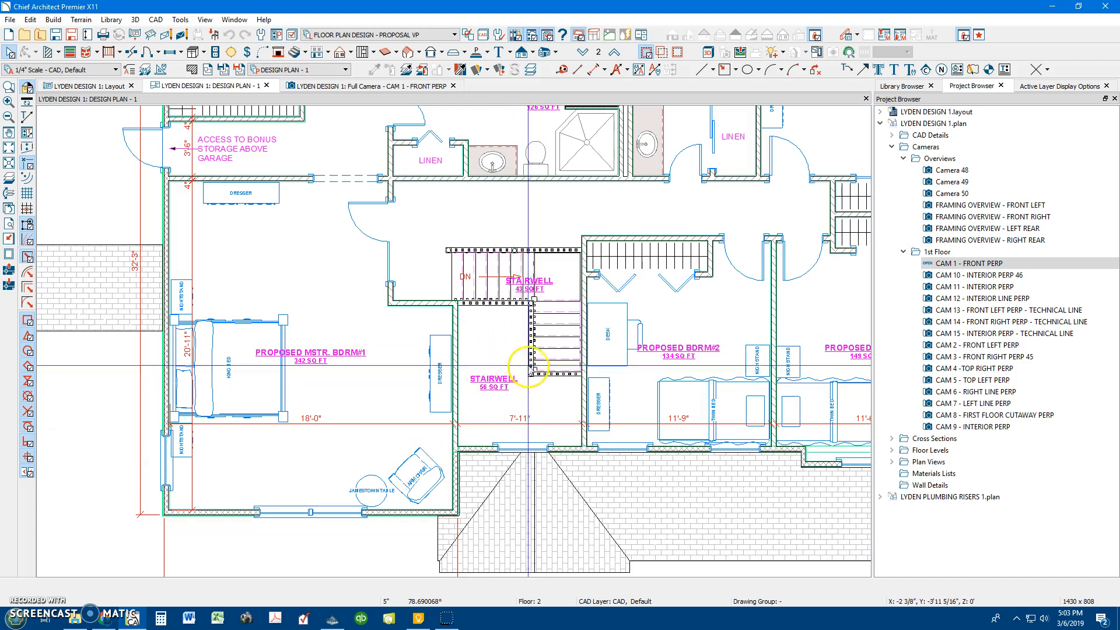
pyautogui.moveTo(421, 367)
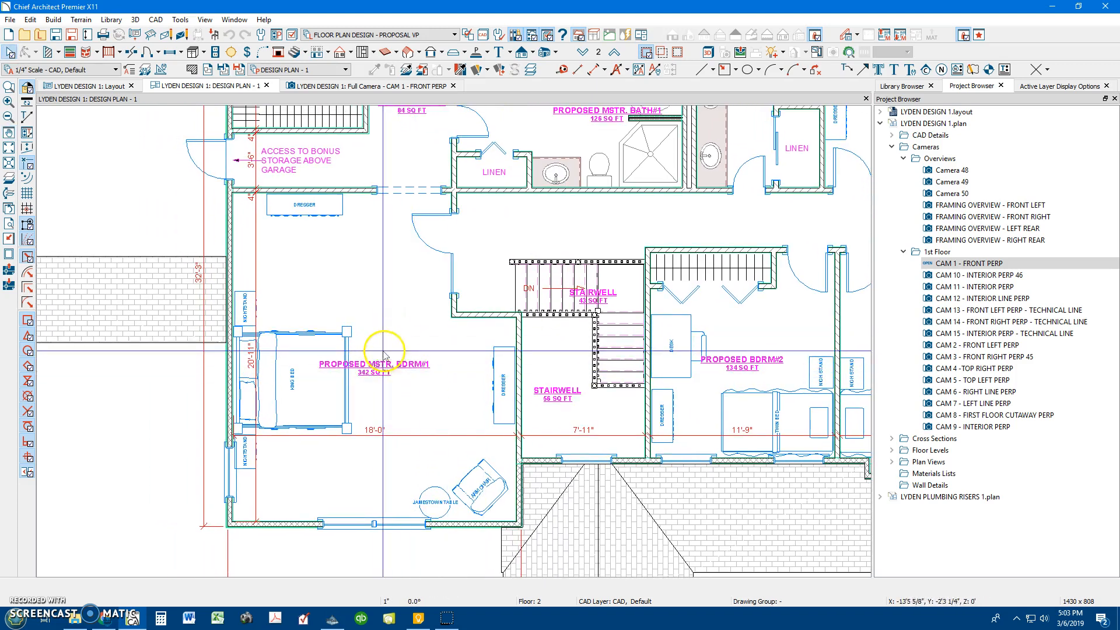
pyautogui.moveTo(385, 336)
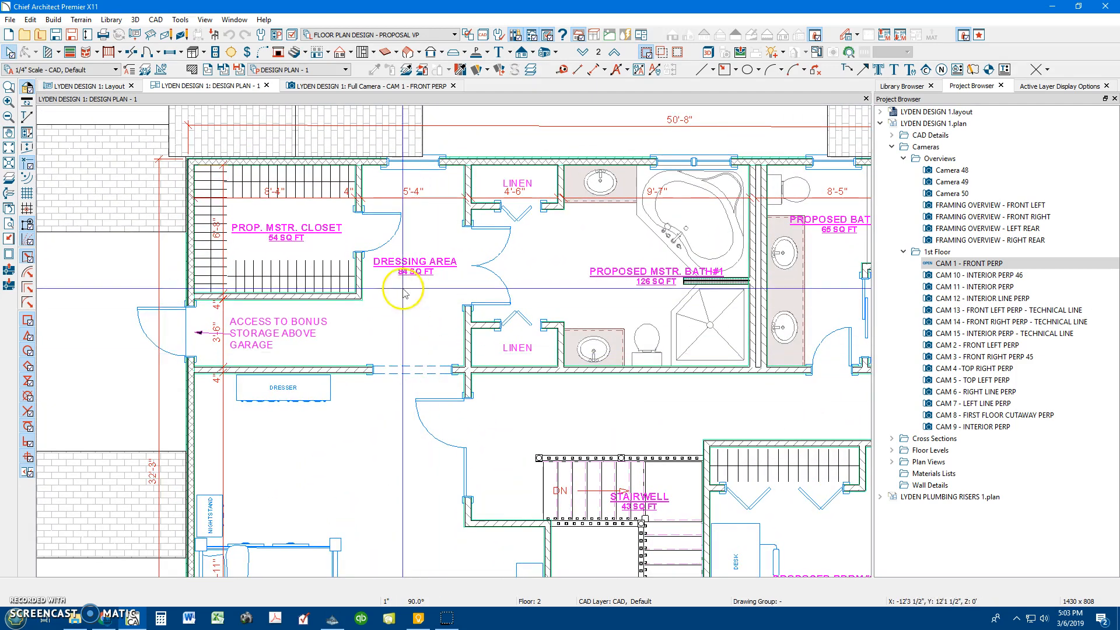
pyautogui.moveTo(289, 236)
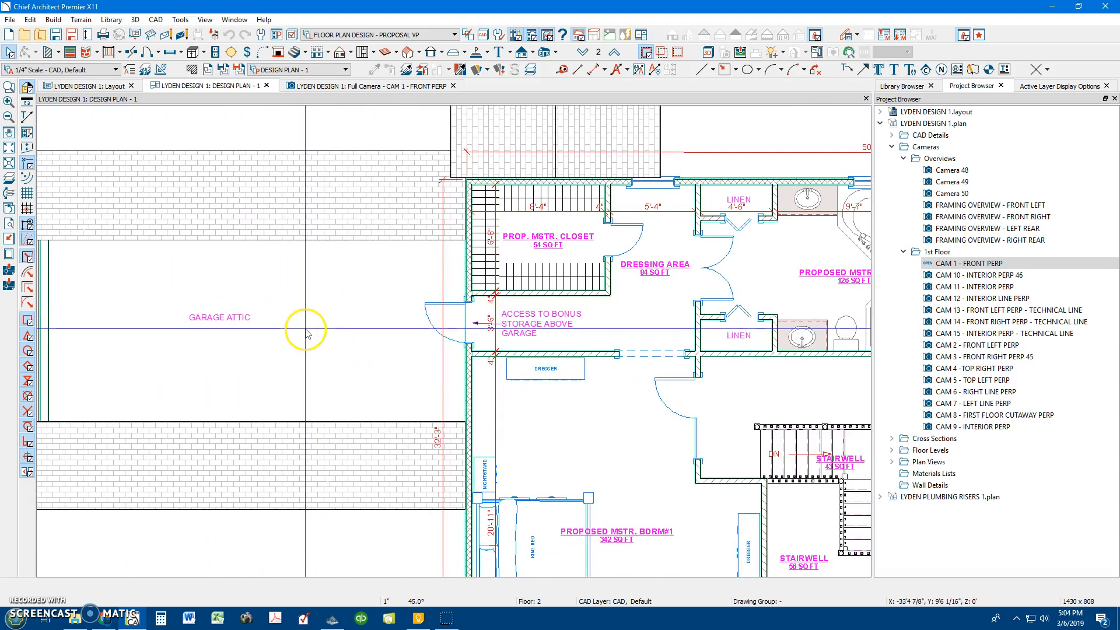
pyautogui.moveTo(352, 360)
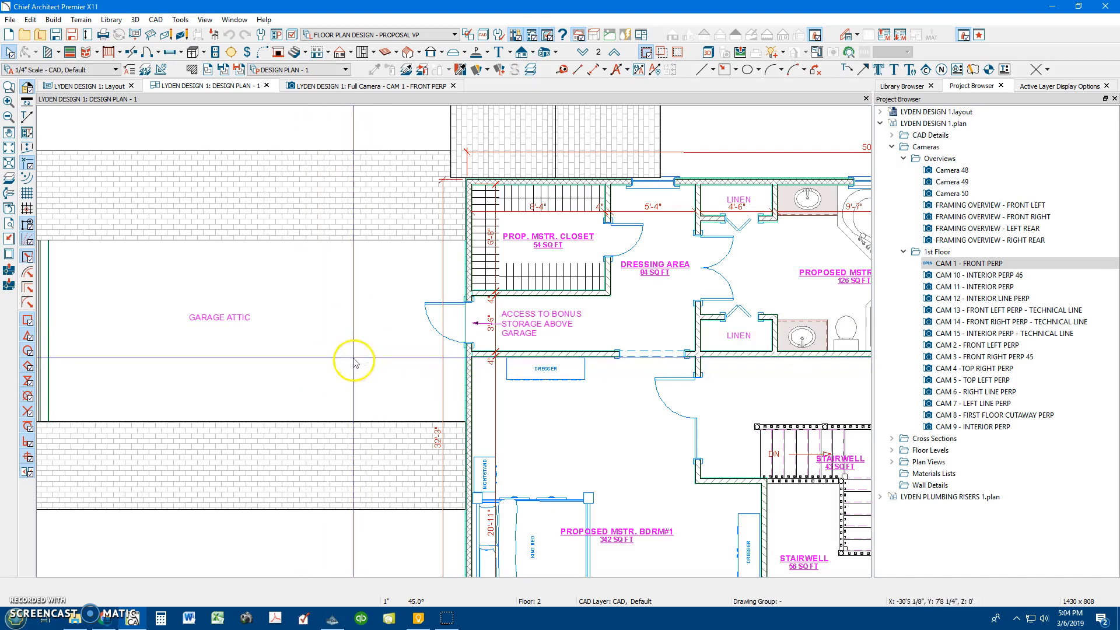
pyautogui.moveTo(317, 333)
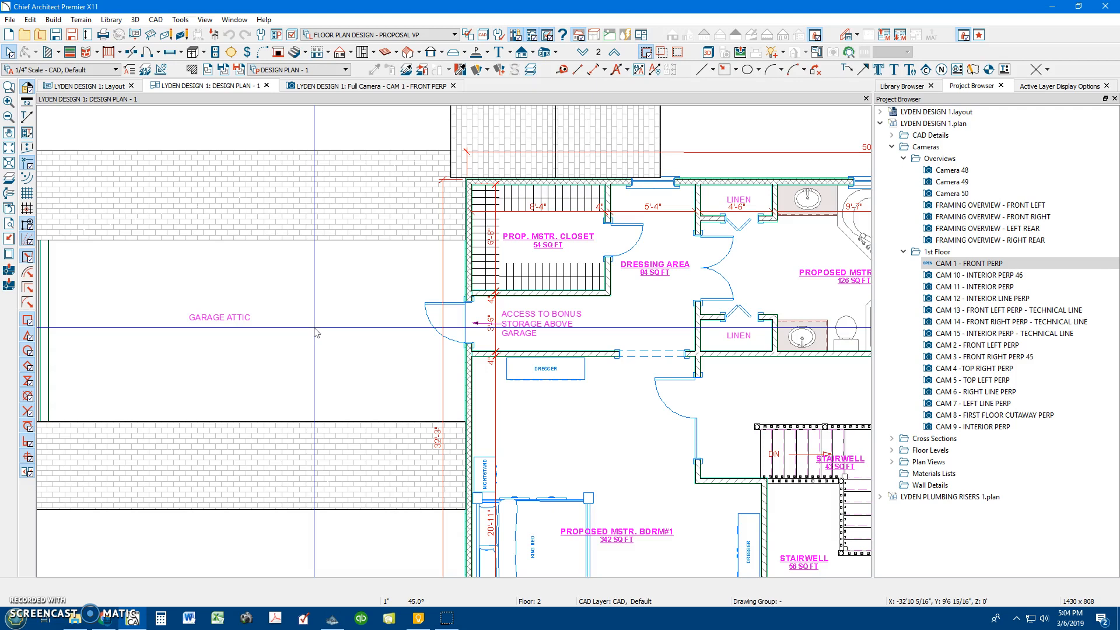
# Step: Zoom in from the Garage Attic to the Proposed Mstr. Bath area
pyautogui.click(461, 345)
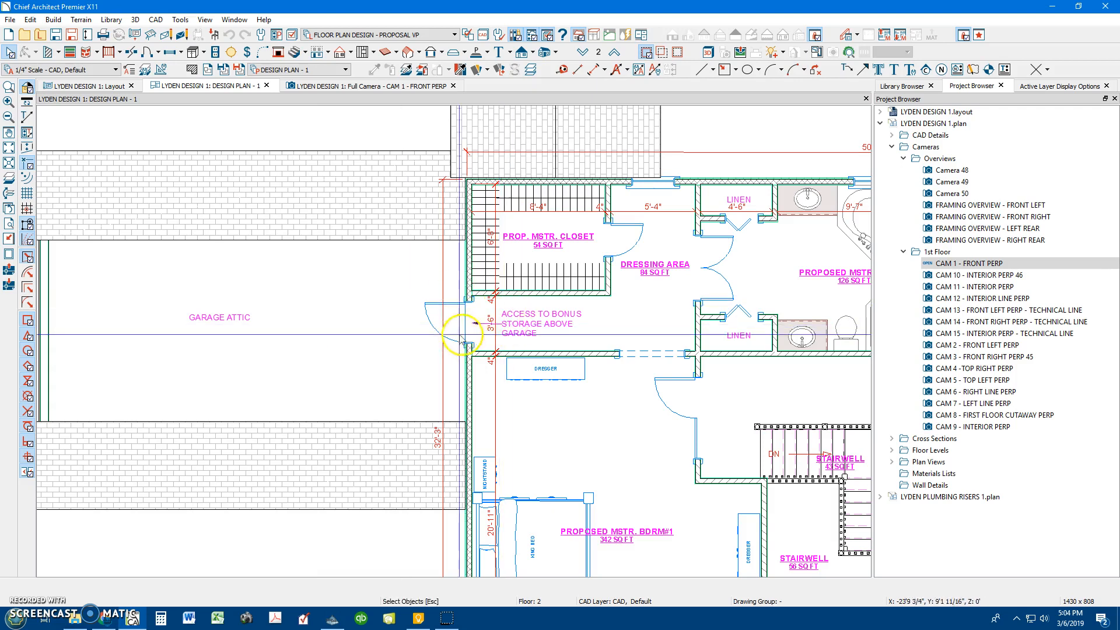
pyautogui.moveTo(370, 329)
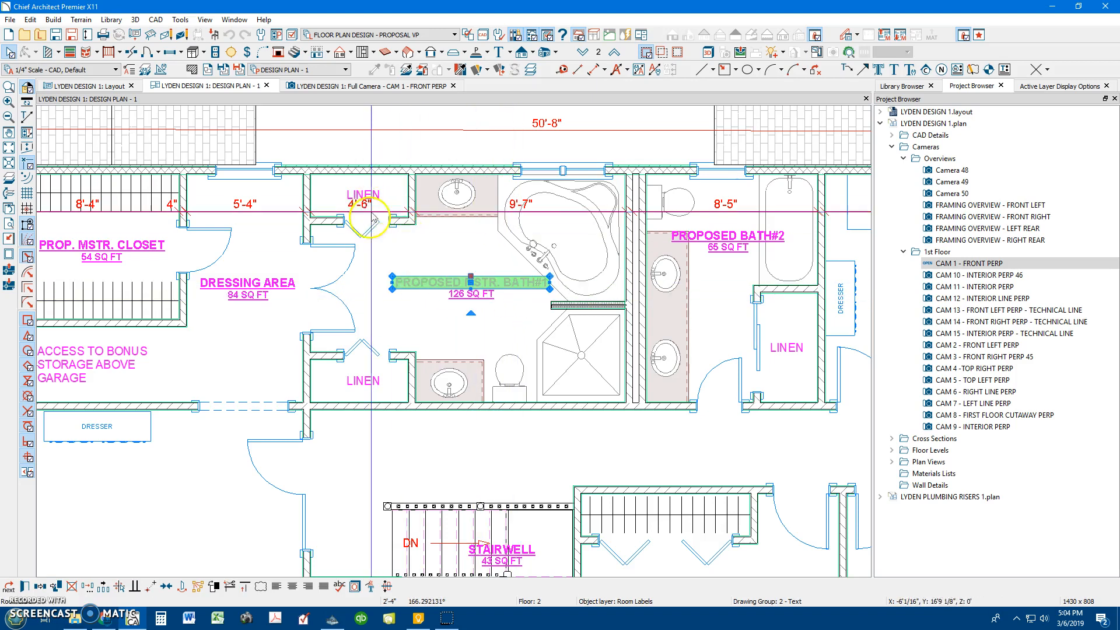
pyautogui.moveTo(493, 382)
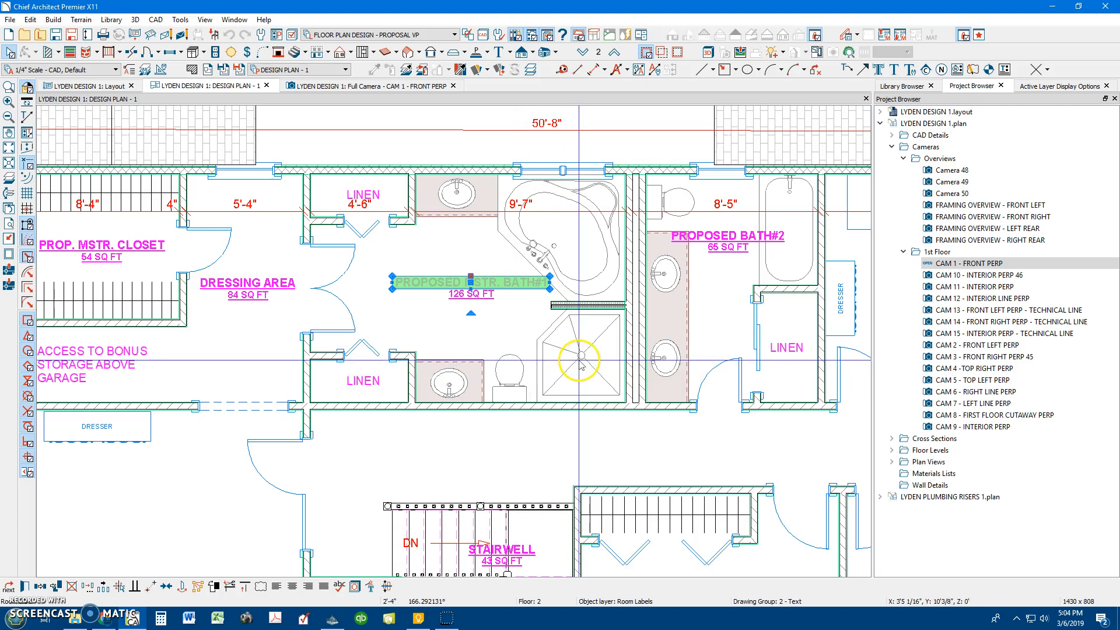
pyautogui.moveTo(586, 259)
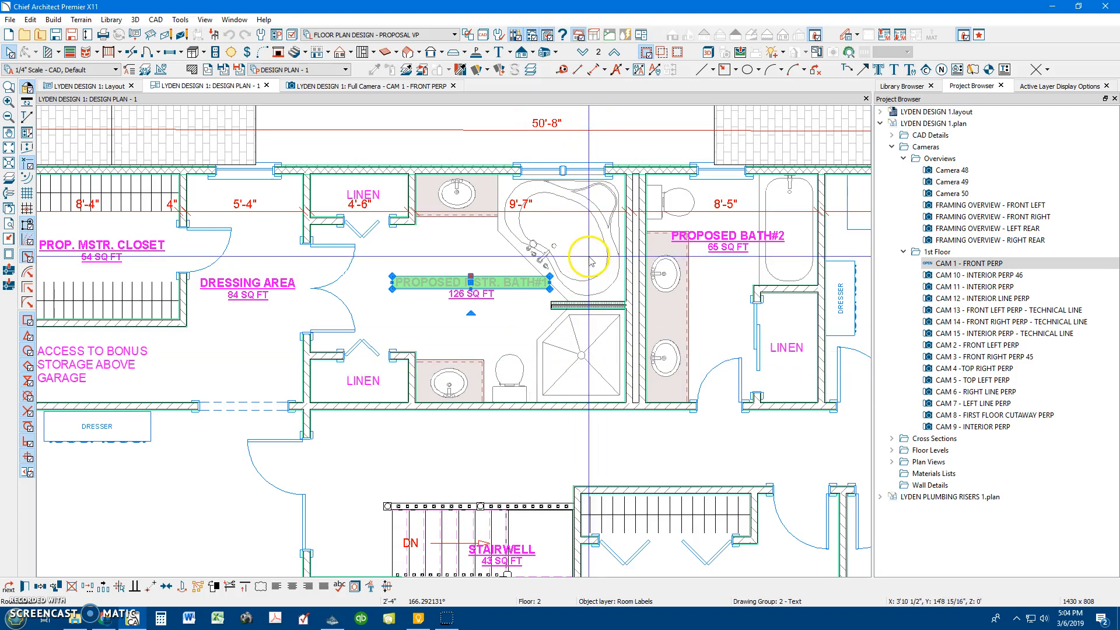
# Step: Pan across bath #2, bedrooms 2–4 and the stairwell, ending on the whole second floor
pyautogui.hscroll(3)
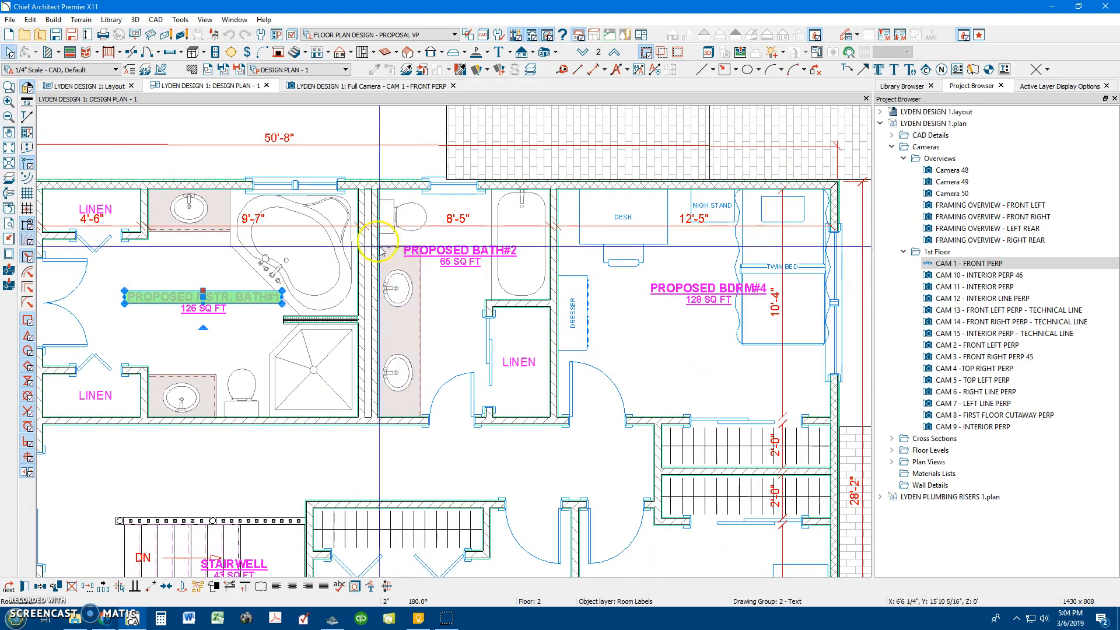
pyautogui.moveTo(477, 299)
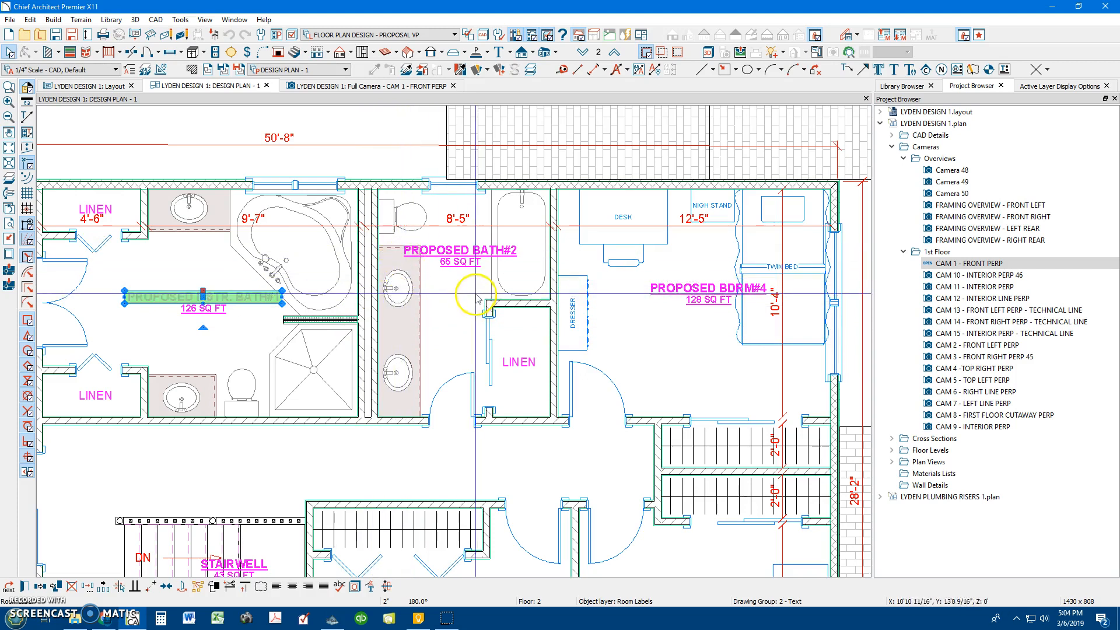
pyautogui.moveTo(520, 375)
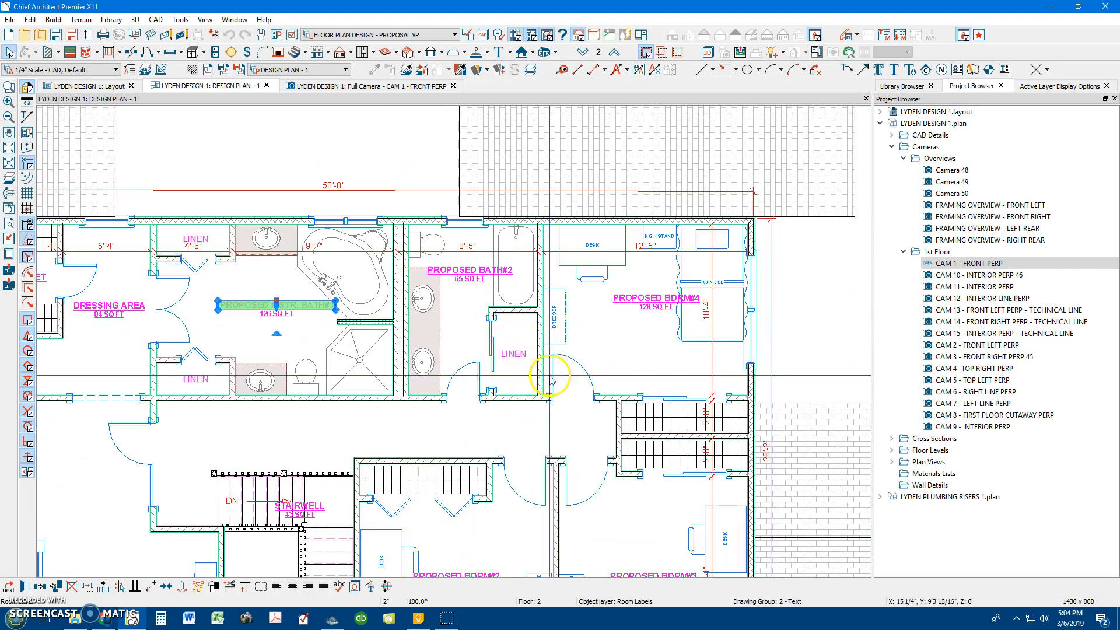
pyautogui.scroll(-3)
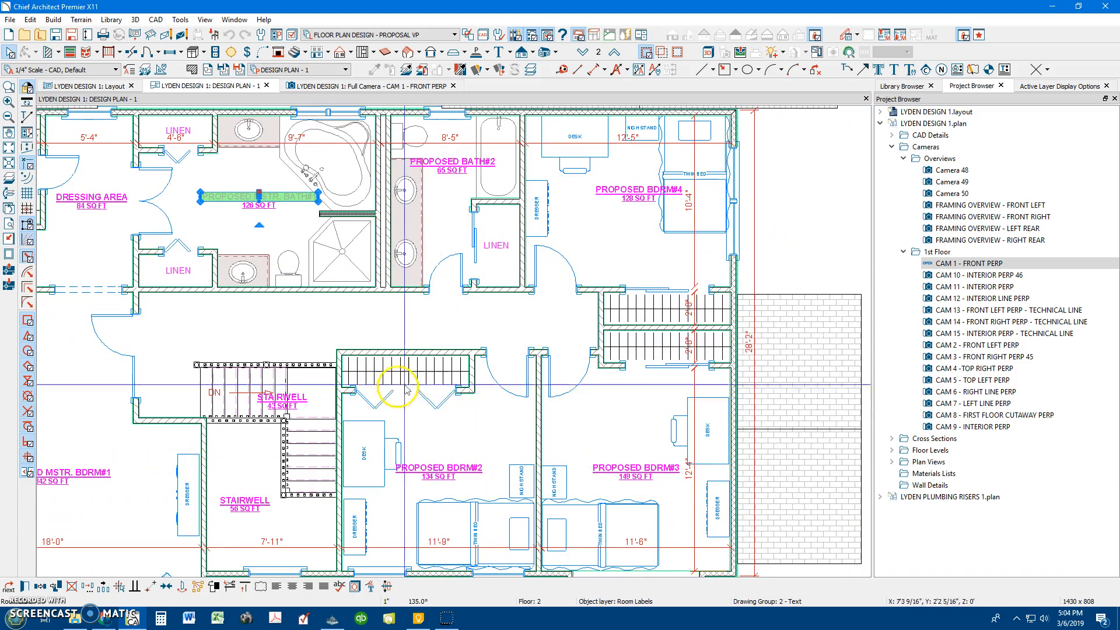
pyautogui.moveTo(671, 340)
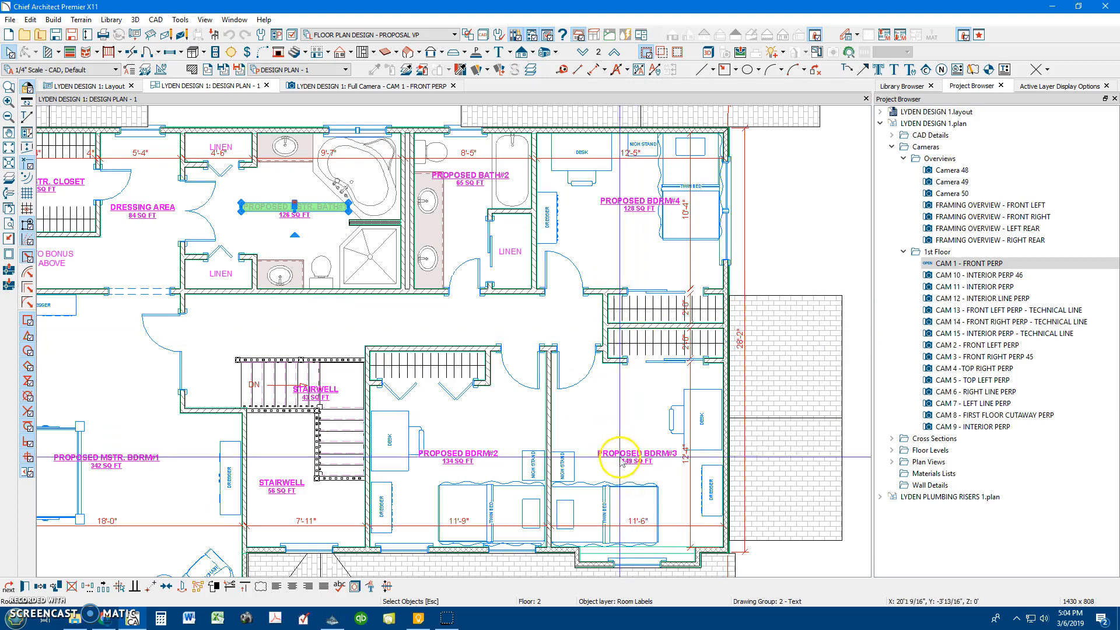
pyautogui.scroll(-3)
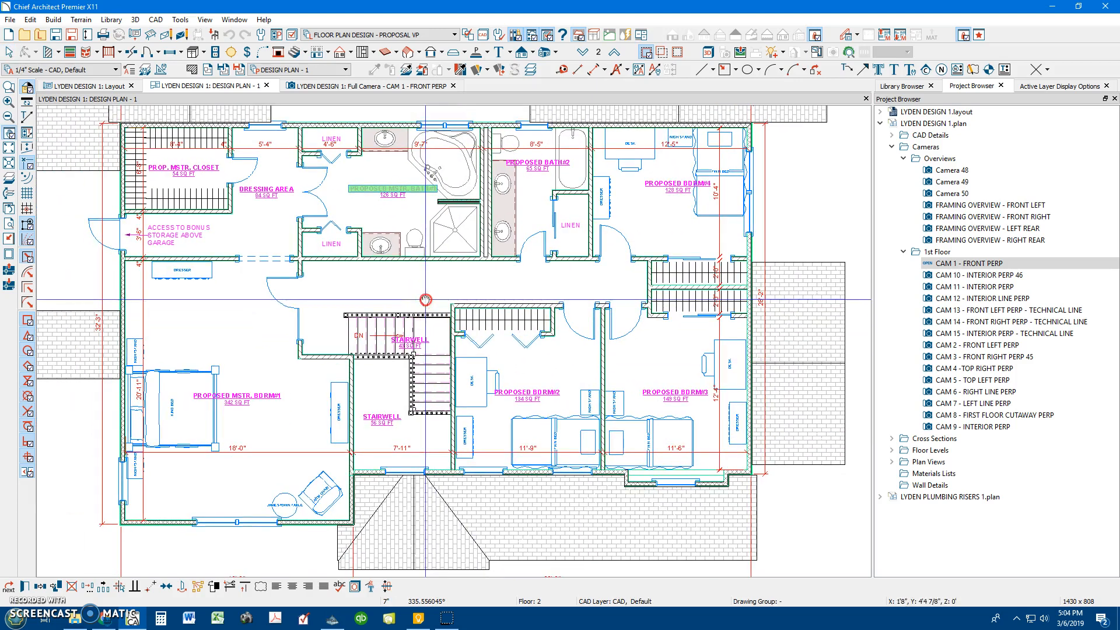
# Step: Zoom back in on the Proposed Mstr. Bath and Bath #2
pyautogui.click(392, 187)
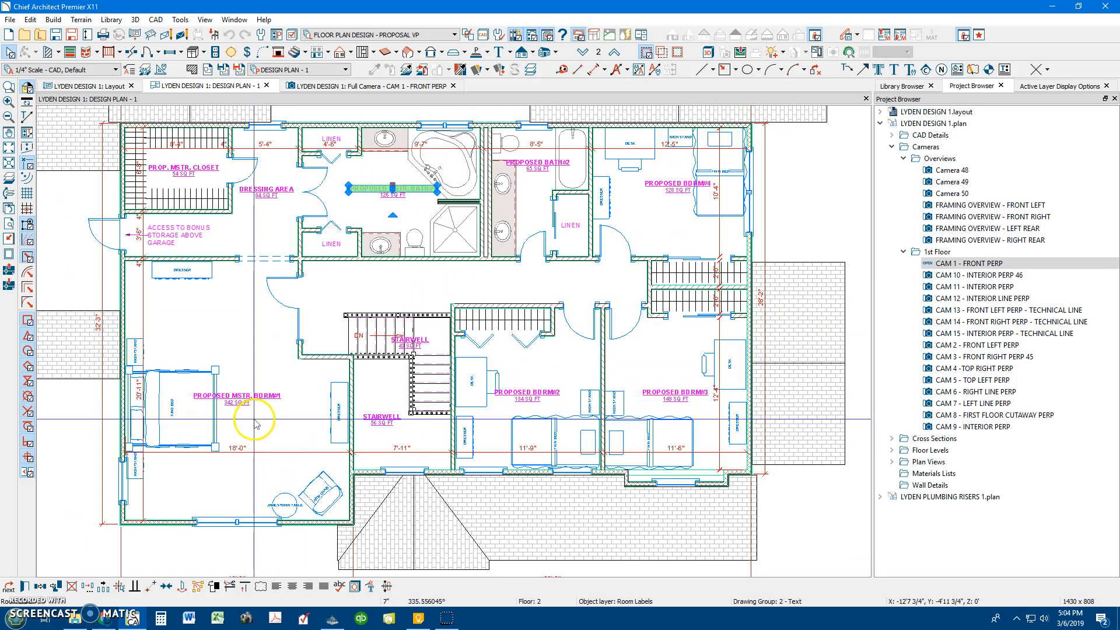
pyautogui.moveTo(262, 428)
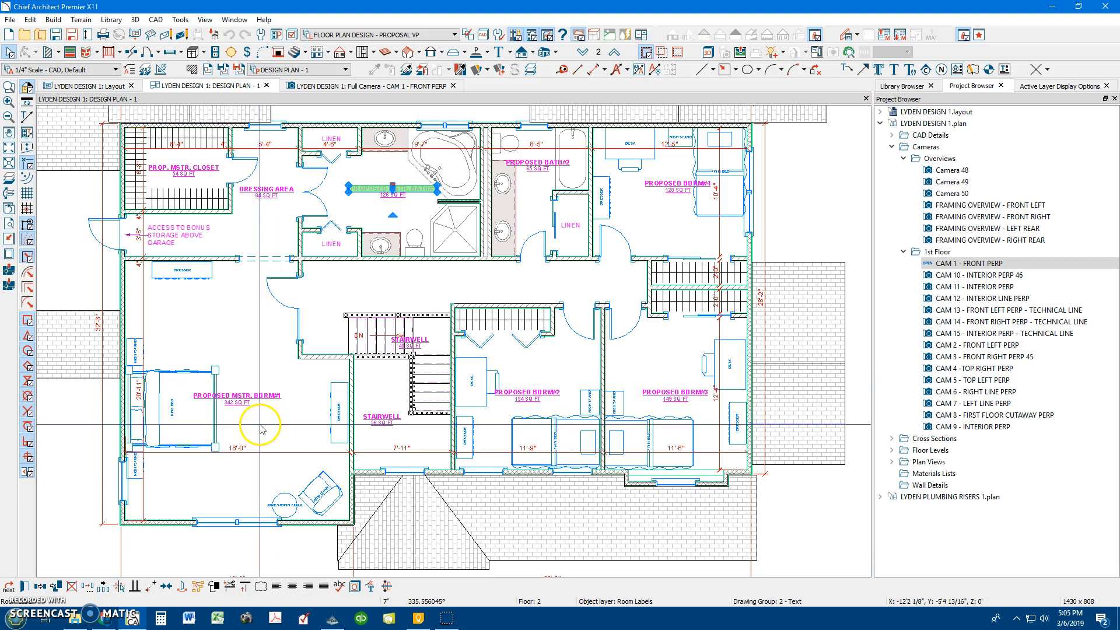
pyautogui.moveTo(315, 403)
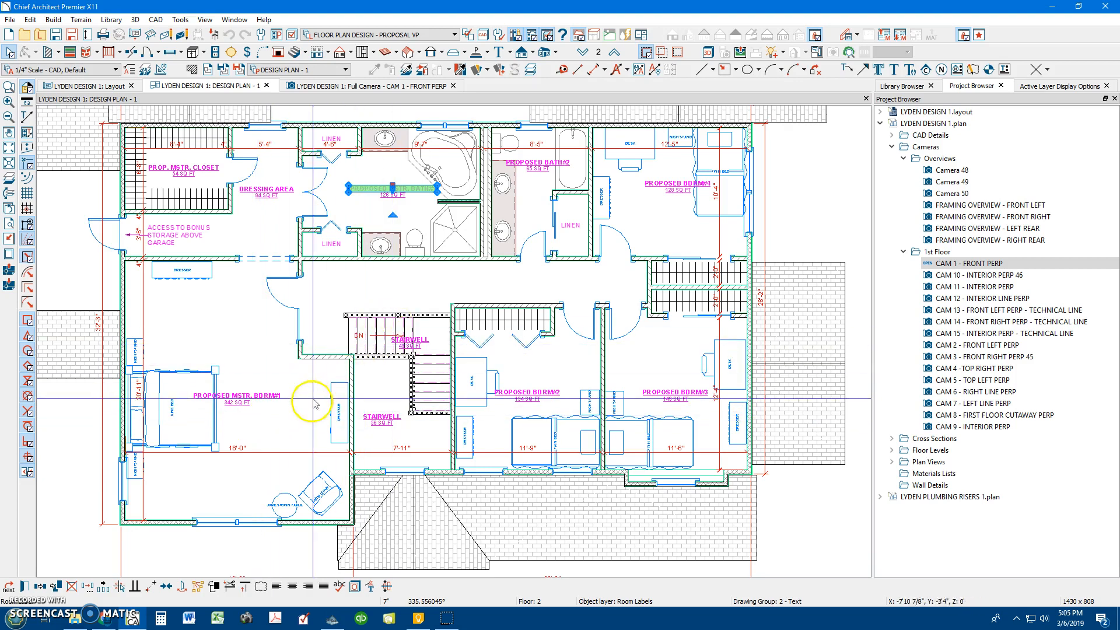
pyautogui.moveTo(277, 325)
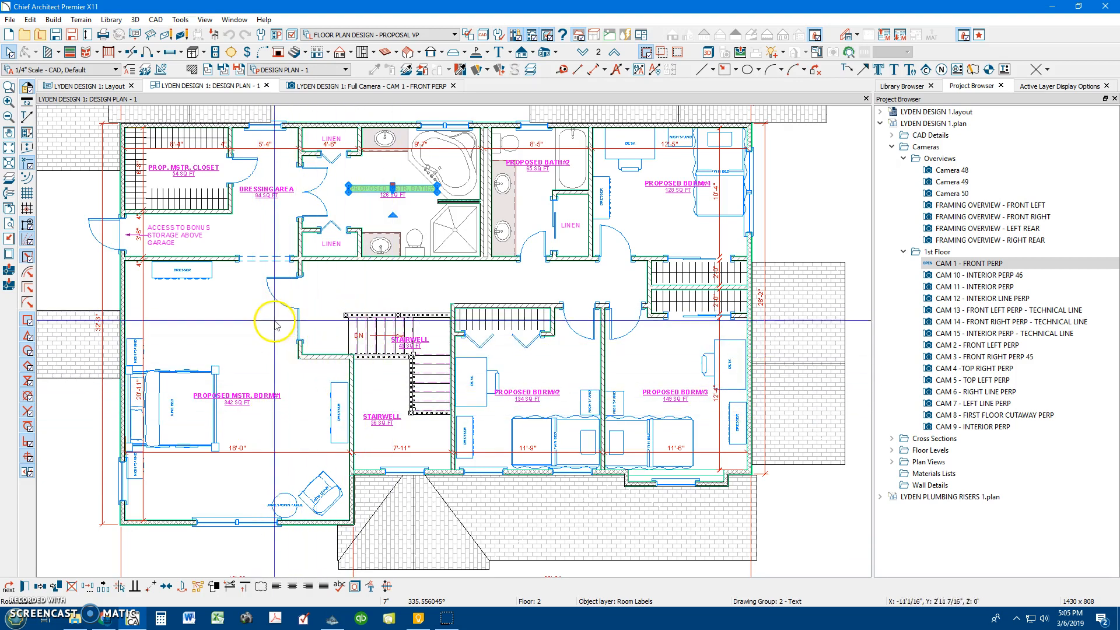
pyautogui.click(410, 193)
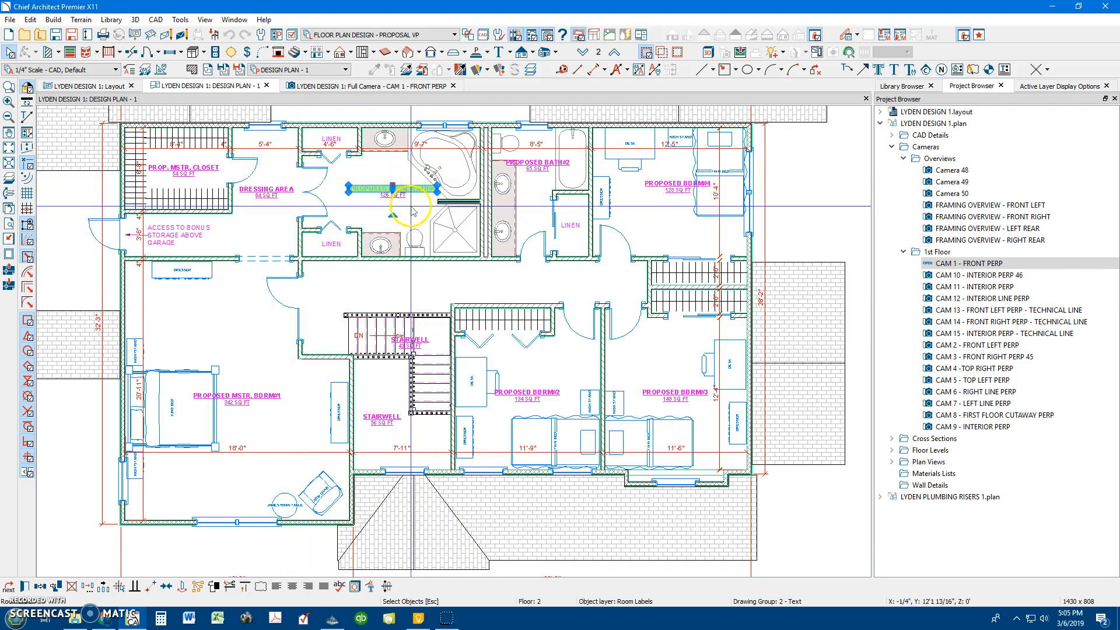
pyautogui.moveTo(632, 222)
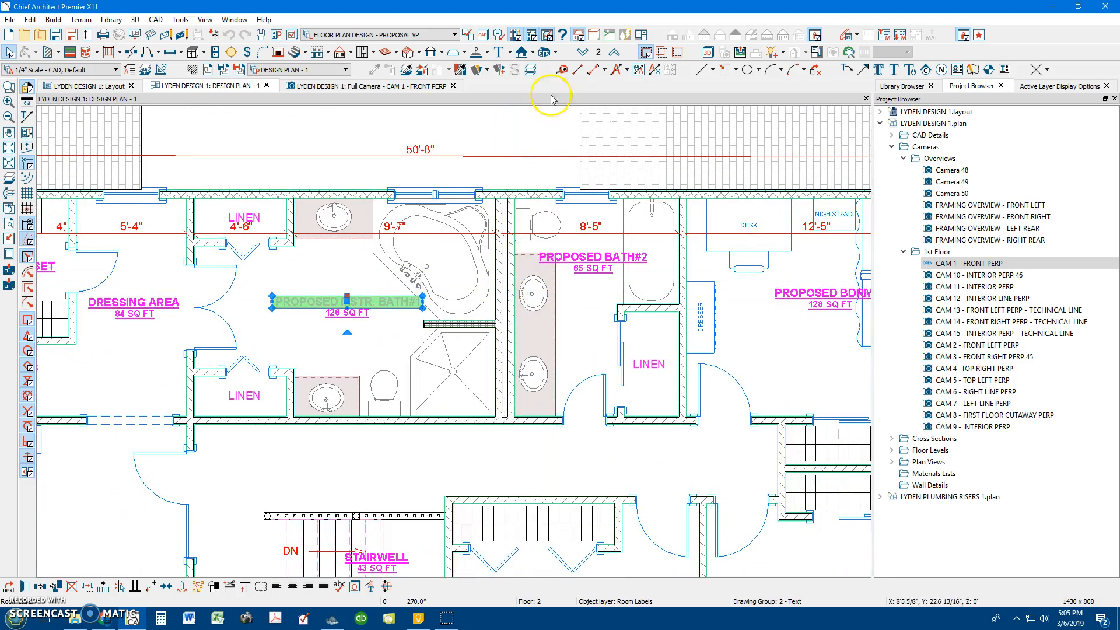
pyautogui.click(598, 51)
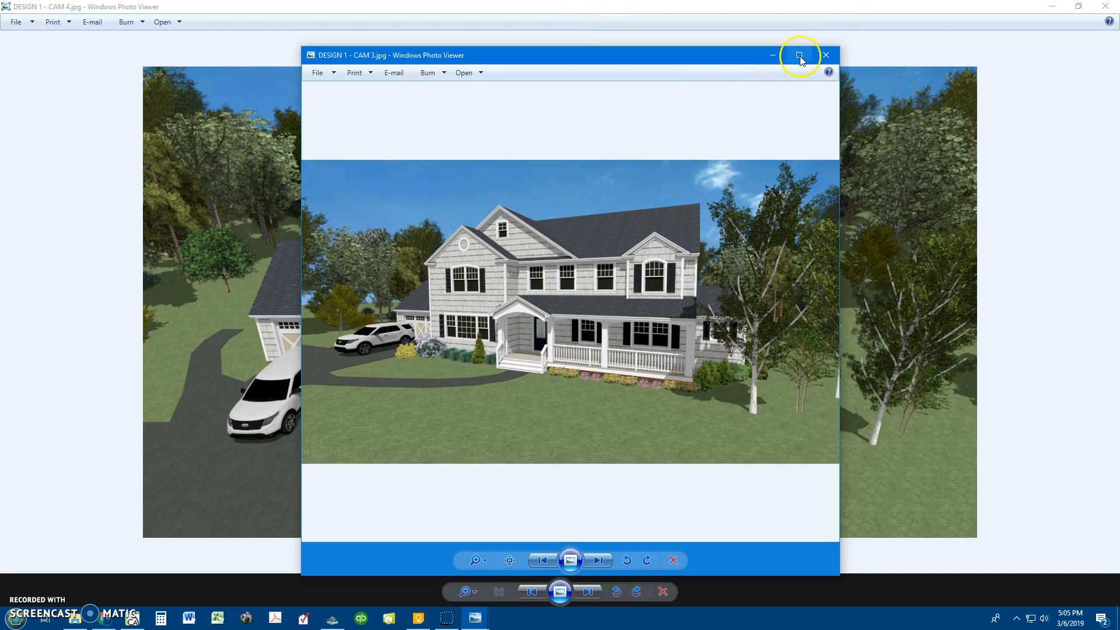
# Step: Maximize the DESIGN 1 - CAM 3.jpg render in Photo Viewer, then close it
pyautogui.click(799, 55)
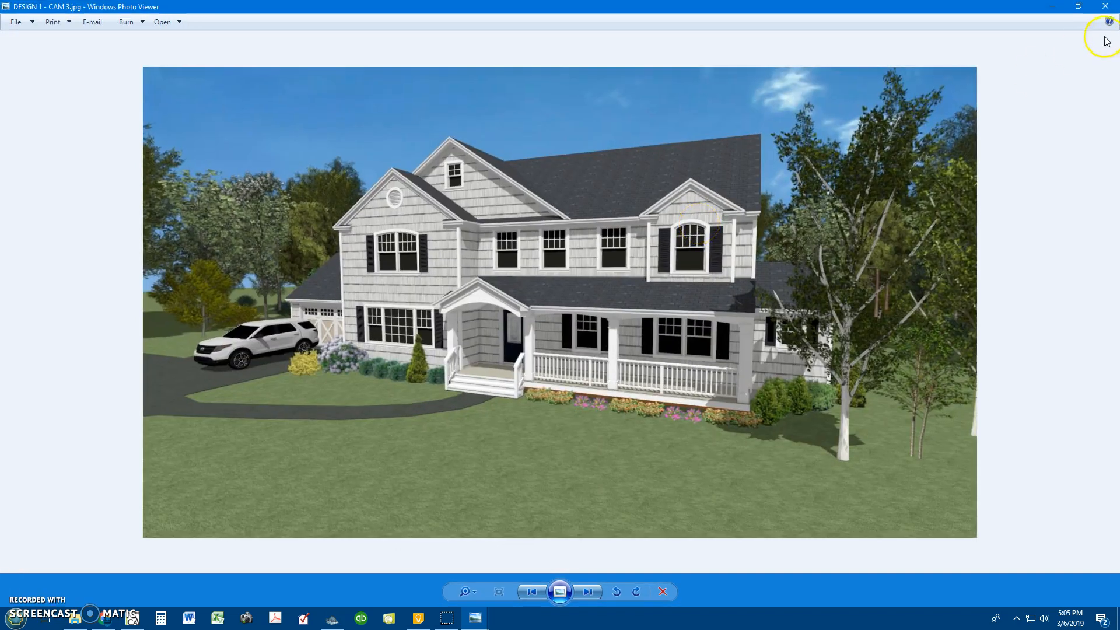
pyautogui.moveTo(1108, 7)
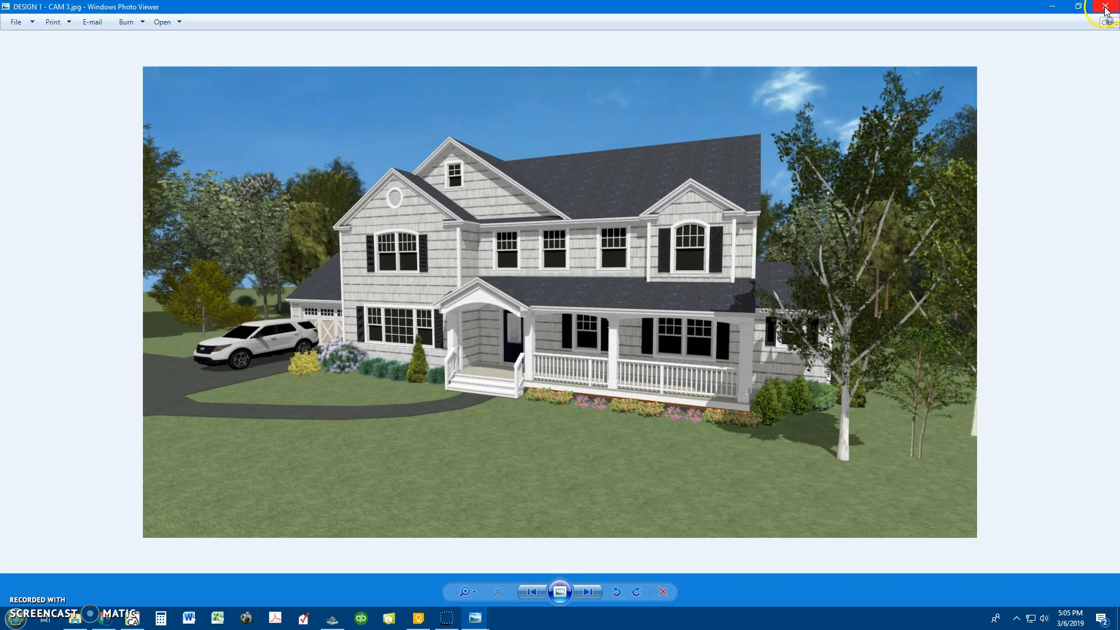
pyautogui.click(587, 592)
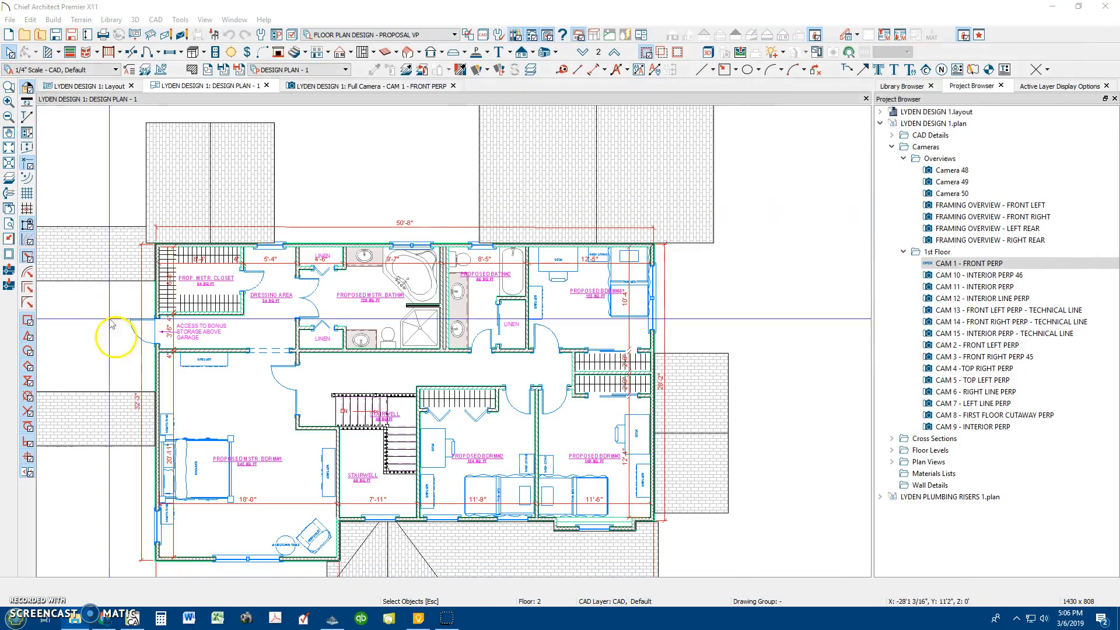
pyautogui.moveTo(443, 622)
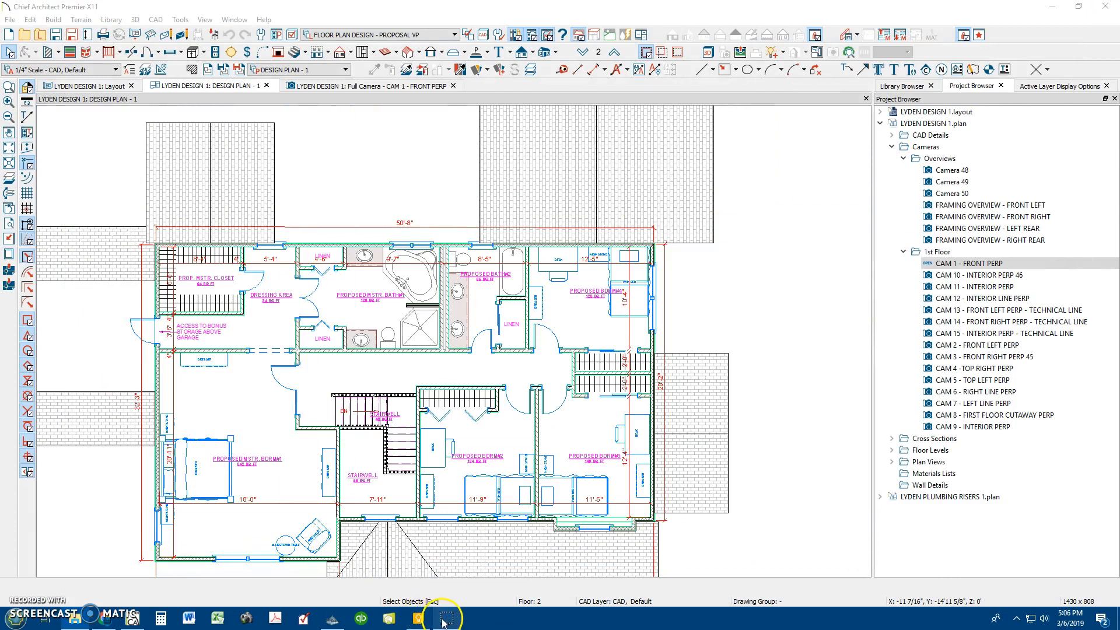